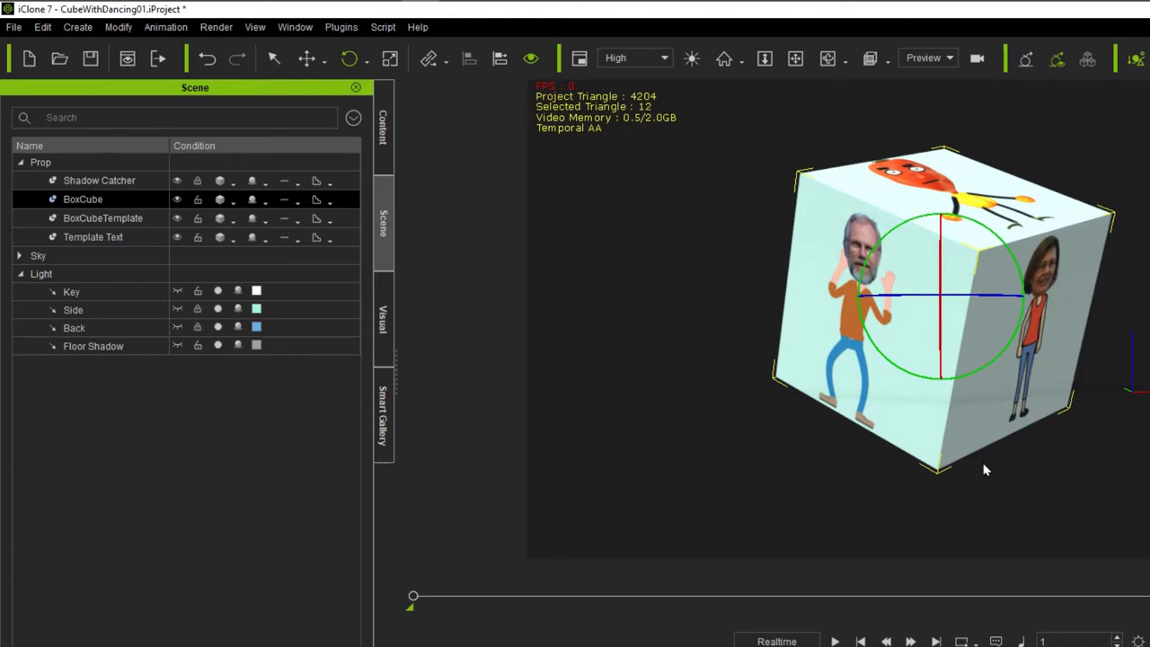
# Select the BoxCube prop and play, then stop, its animation with the dancing characters
pyautogui.click(385, 117)
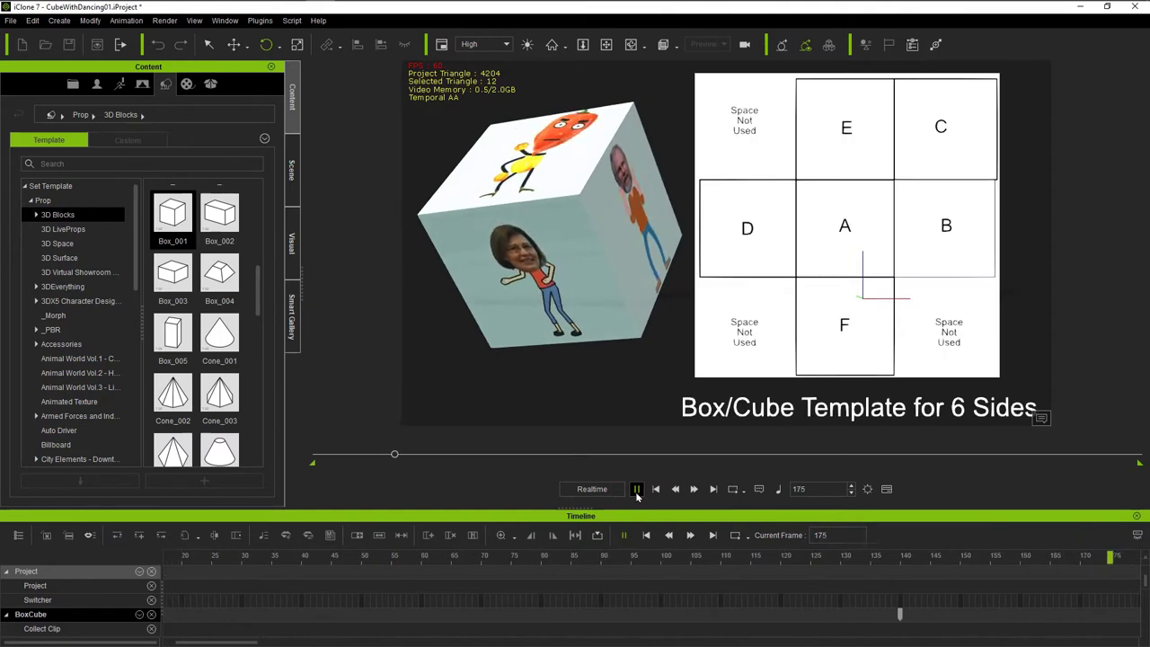
pyautogui.click(636, 489)
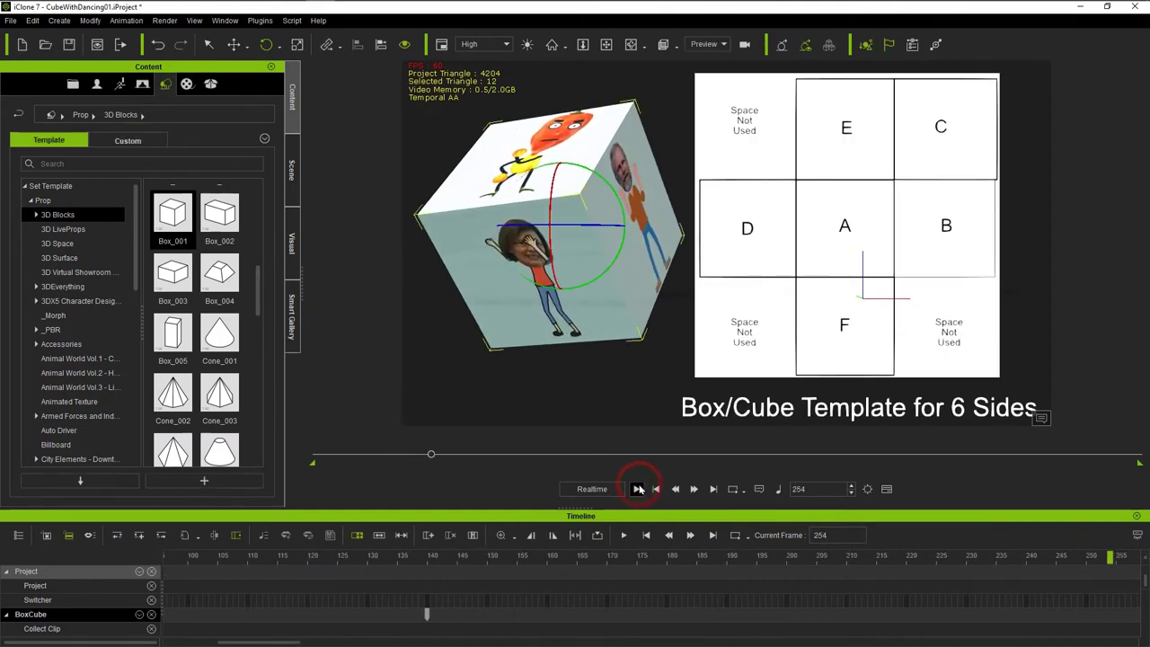
pyautogui.click(638, 488)
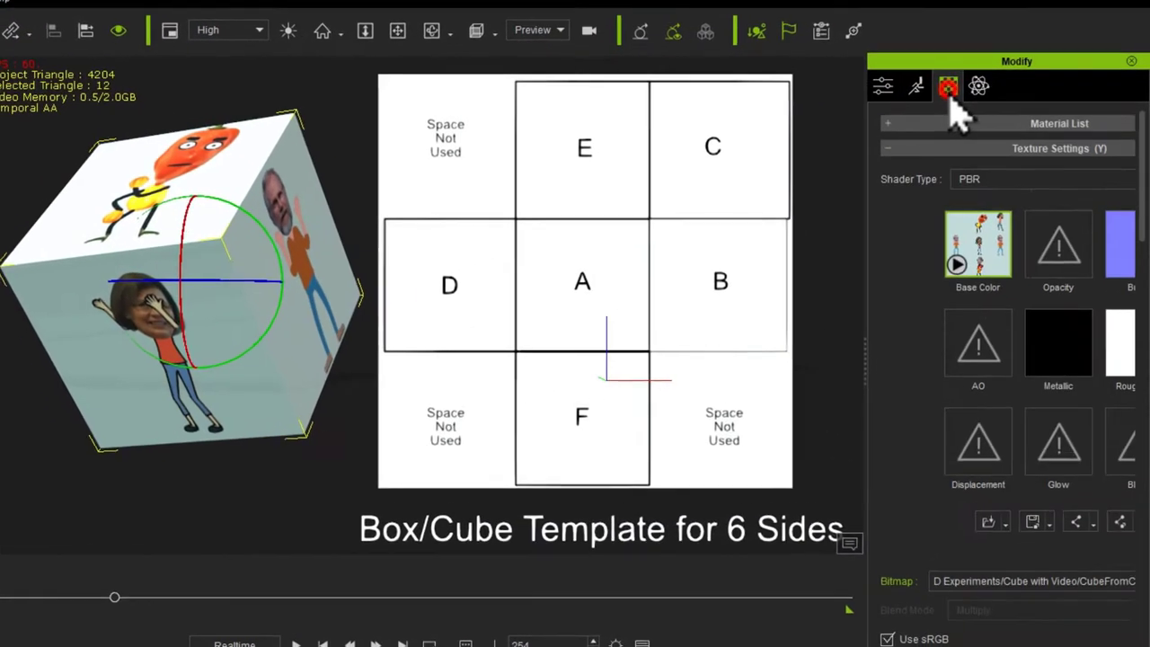
pyautogui.rightClick(978, 244)
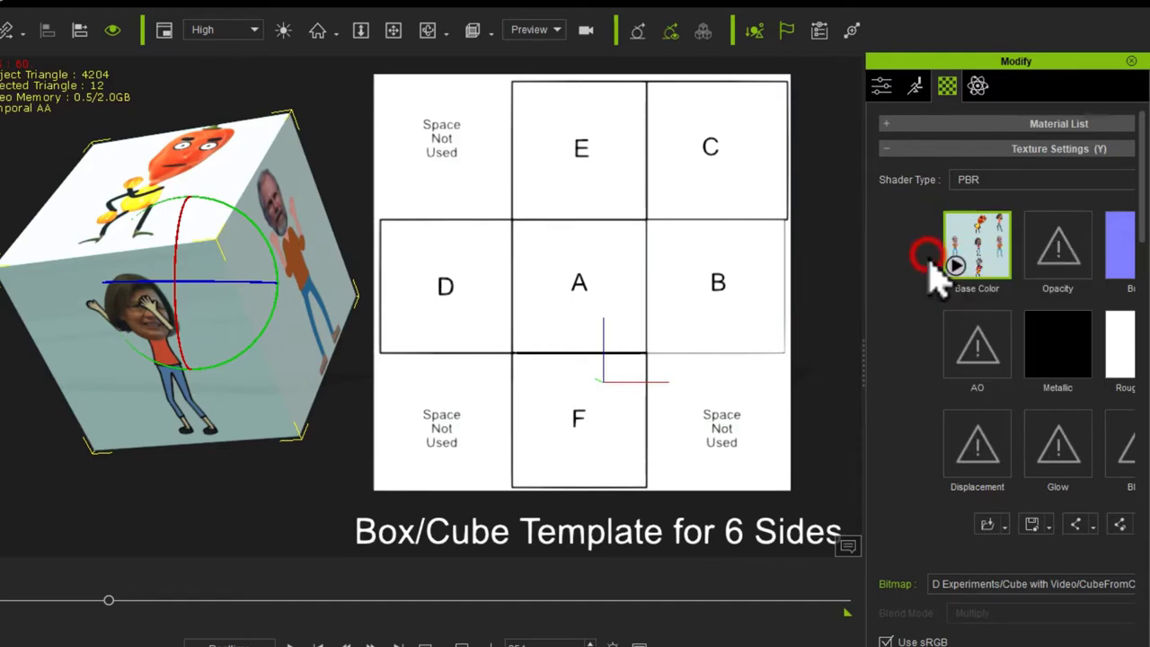
pyautogui.click(977, 244)
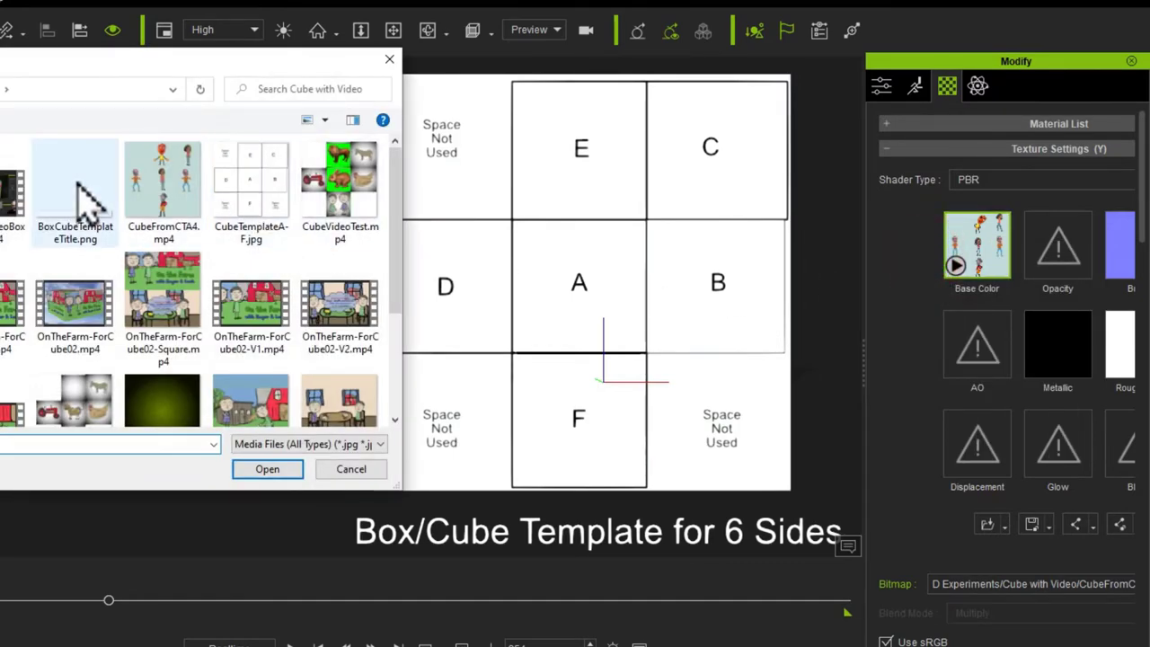
pyautogui.click(251, 180)
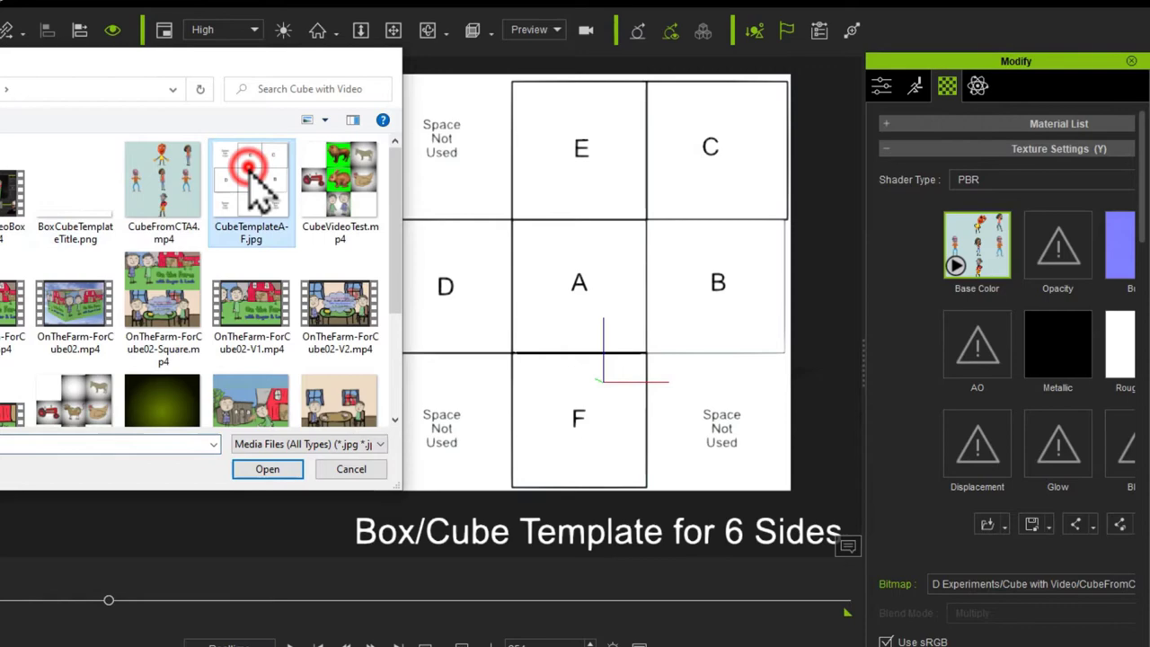
pyautogui.click(266, 467)
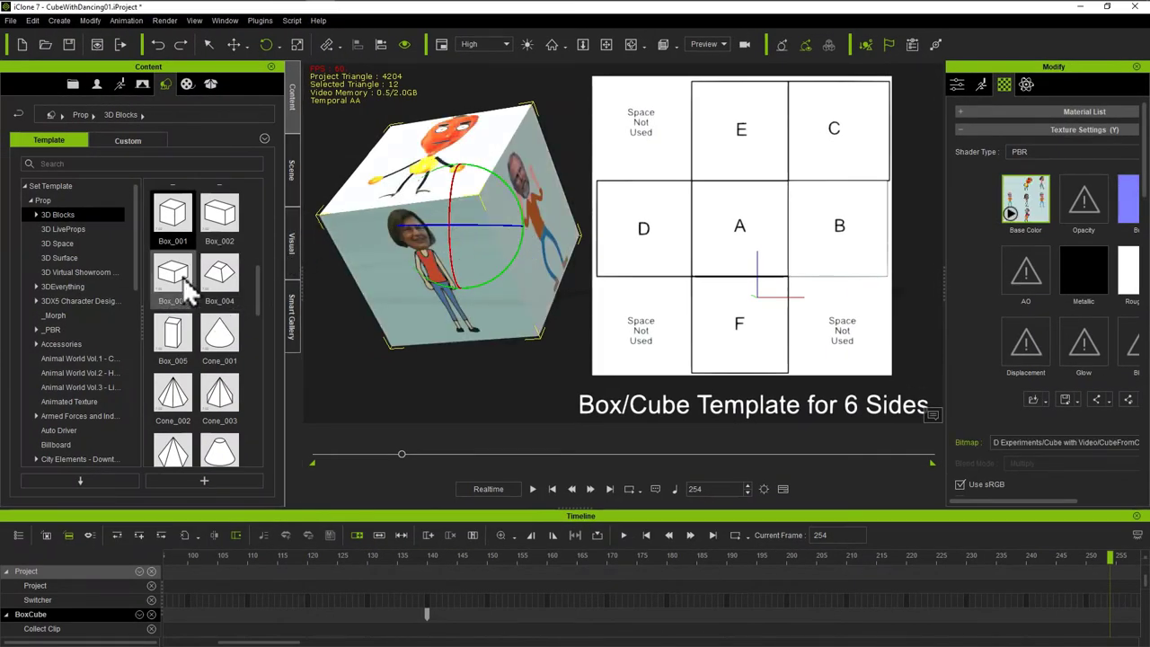
pyautogui.moveTo(359, 323)
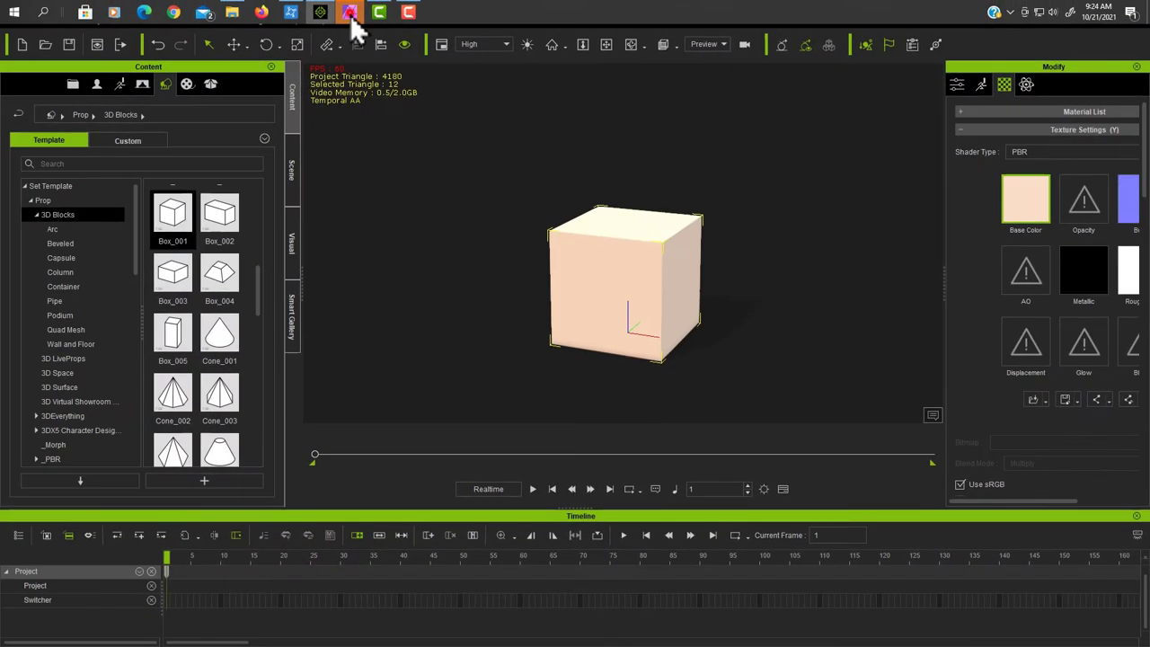
# Switch to Affinity Photo with the box's base colour texture loaded
pyautogui.click(348, 11)
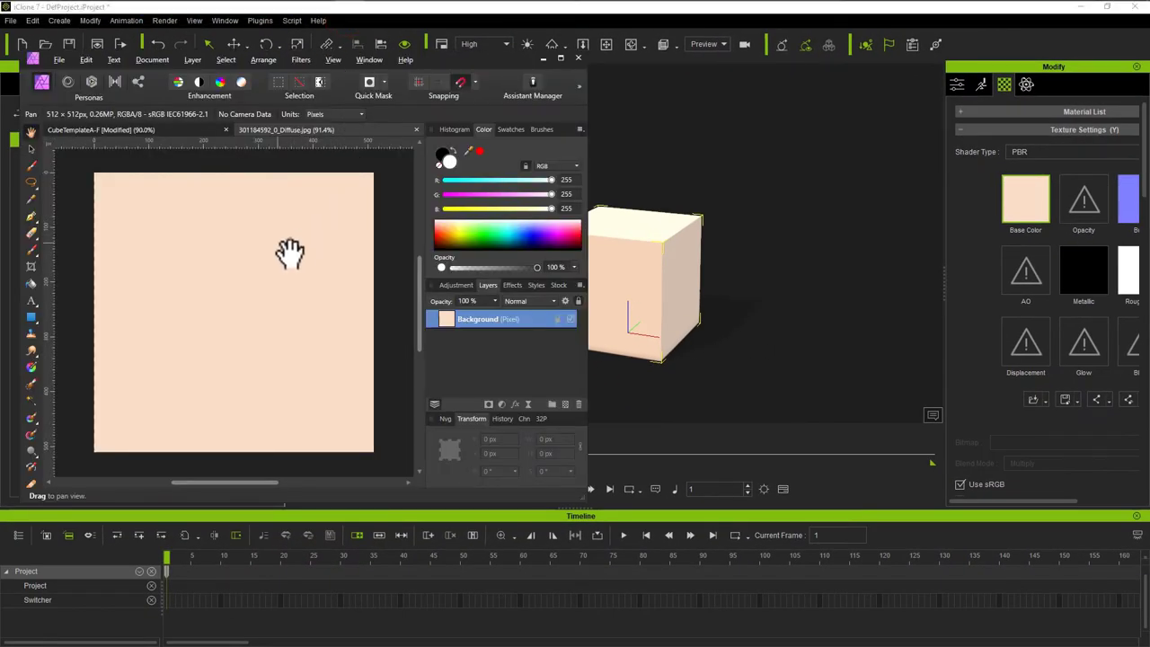
pyautogui.moveTo(273, 237)
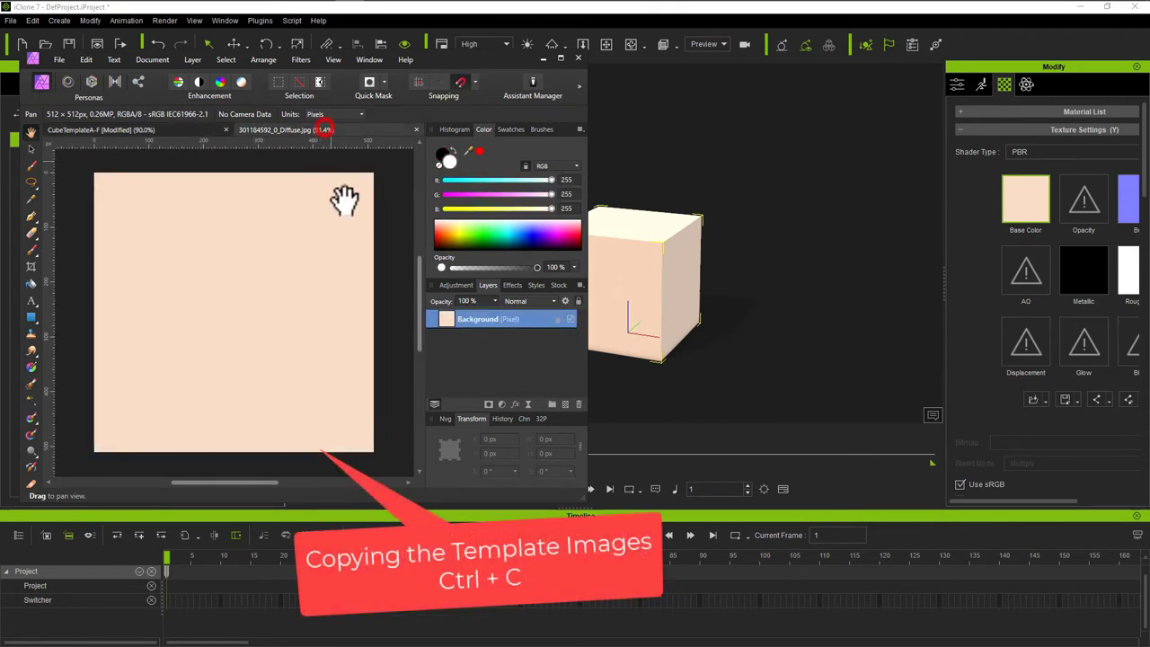
# Paste the six-face A–F template into the box diffuse texture and save it back to iClone
pyautogui.press('ctrl+v')
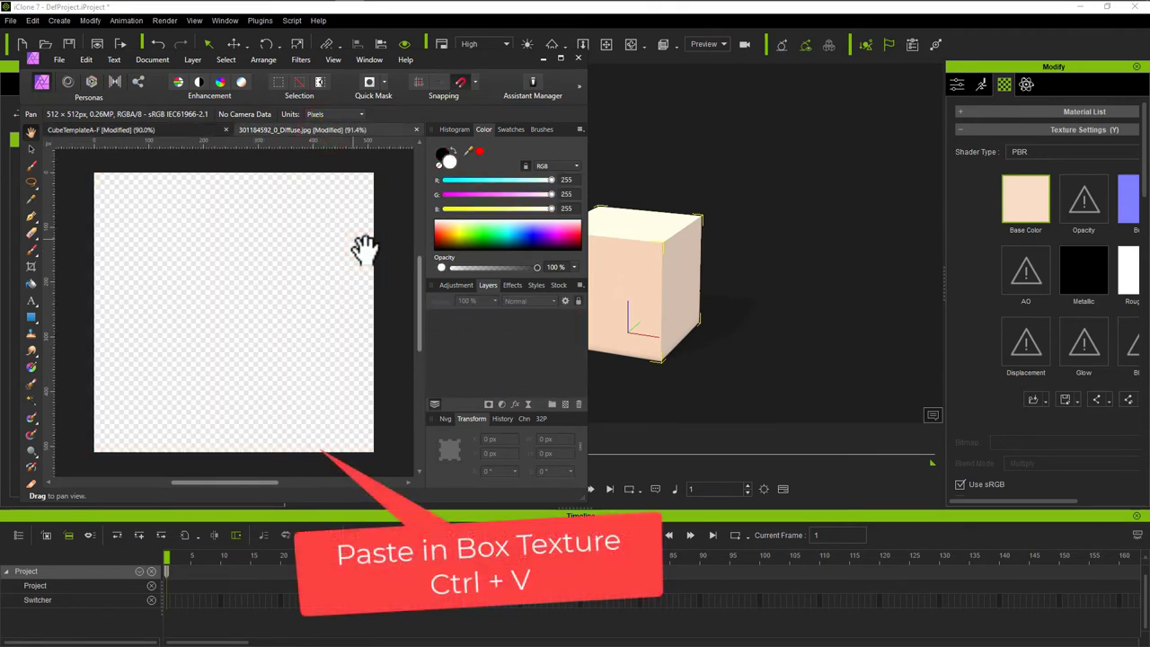
pyautogui.press('ctrl+v')
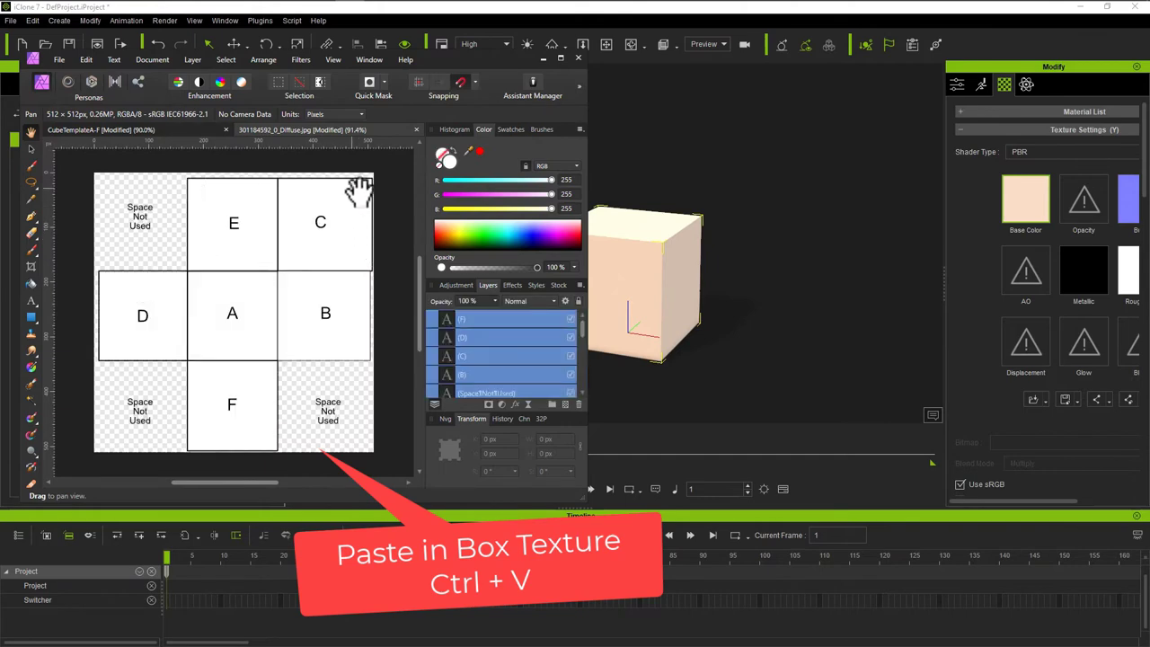
pyautogui.click(57, 60)
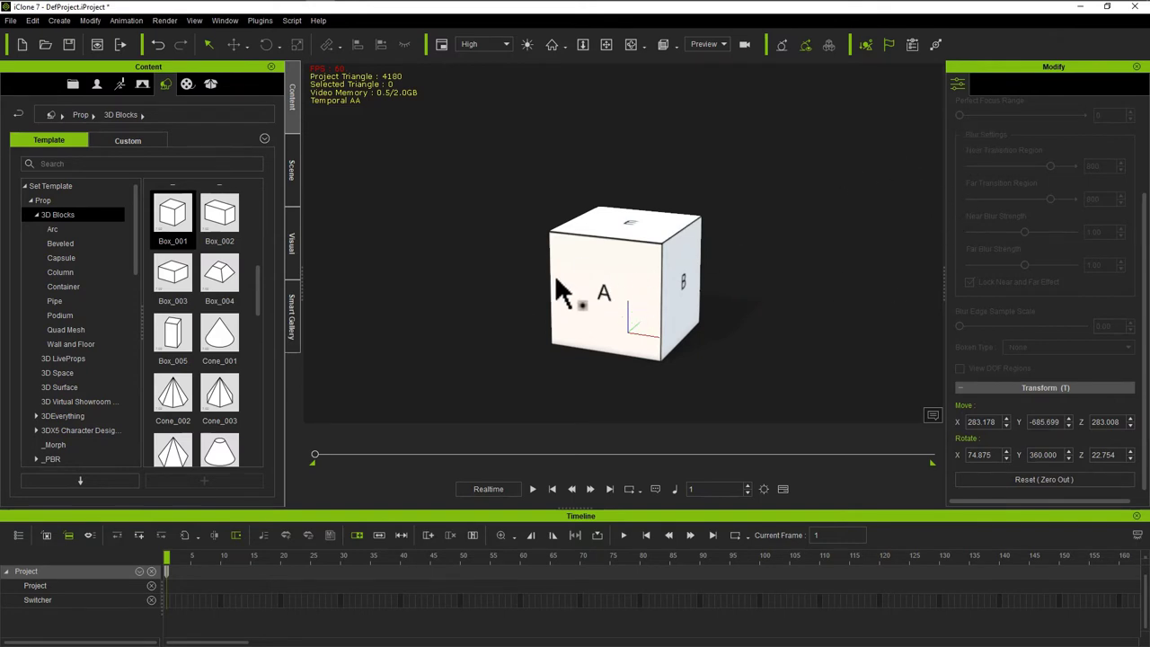
# Load CubeFromCTA4.mp4 as the box's Base Color texture
pyautogui.click(593, 287)
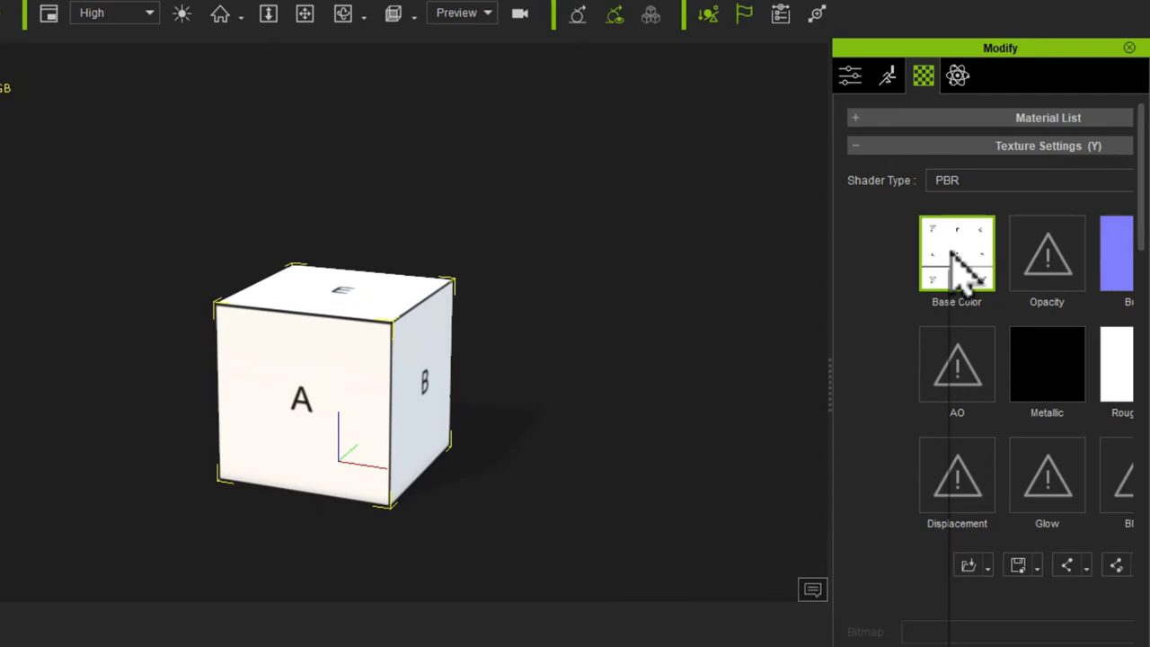
pyautogui.rightClick(955, 253)
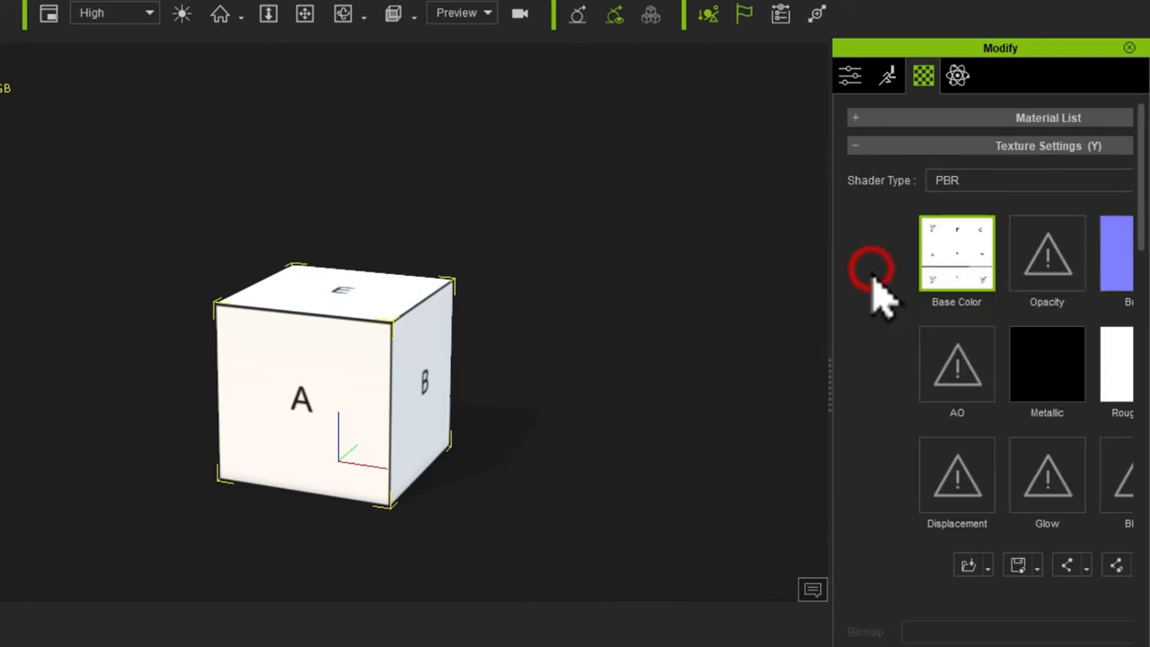
pyautogui.click(956, 253)
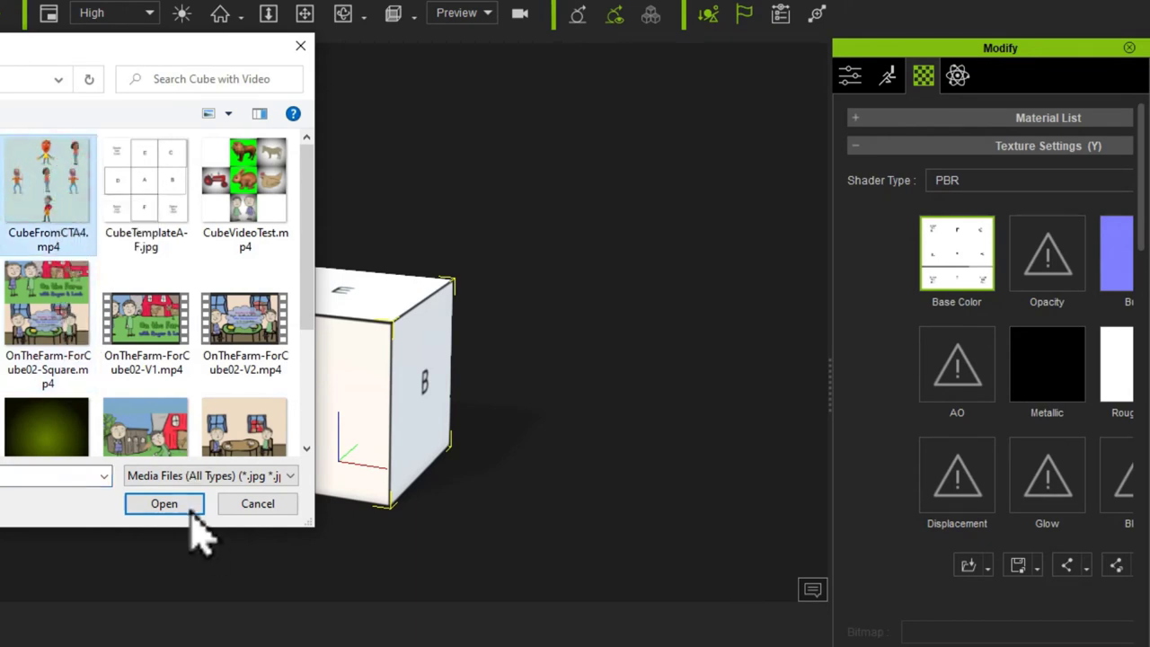
pyautogui.click(164, 503)
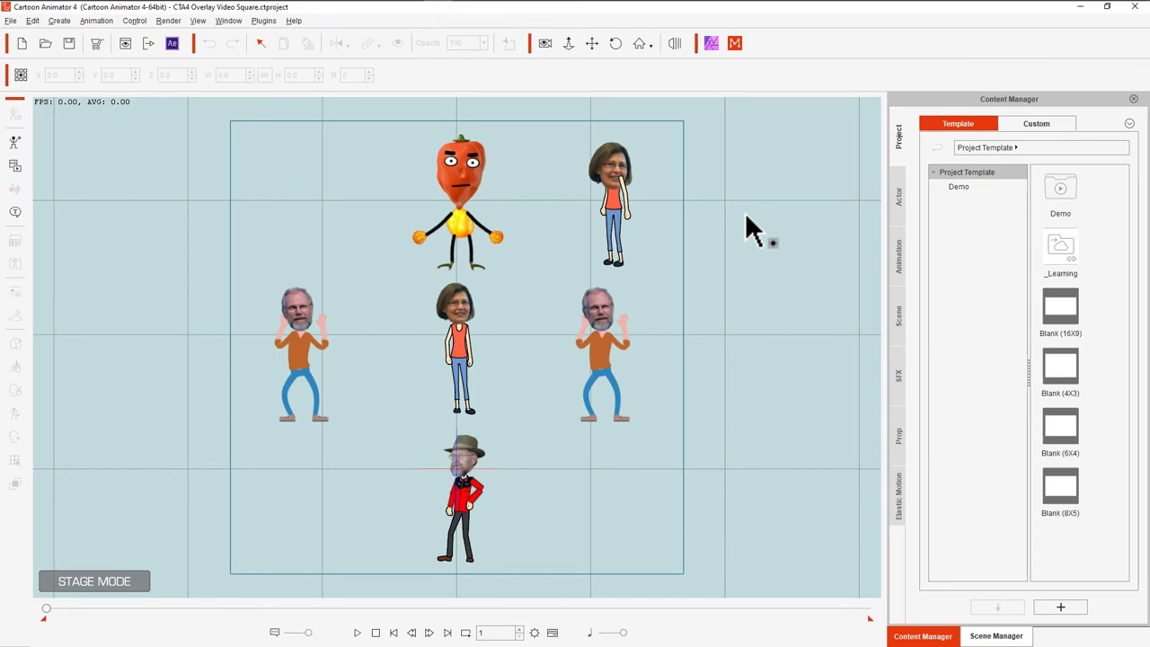
pyautogui.moveTo(269, 201)
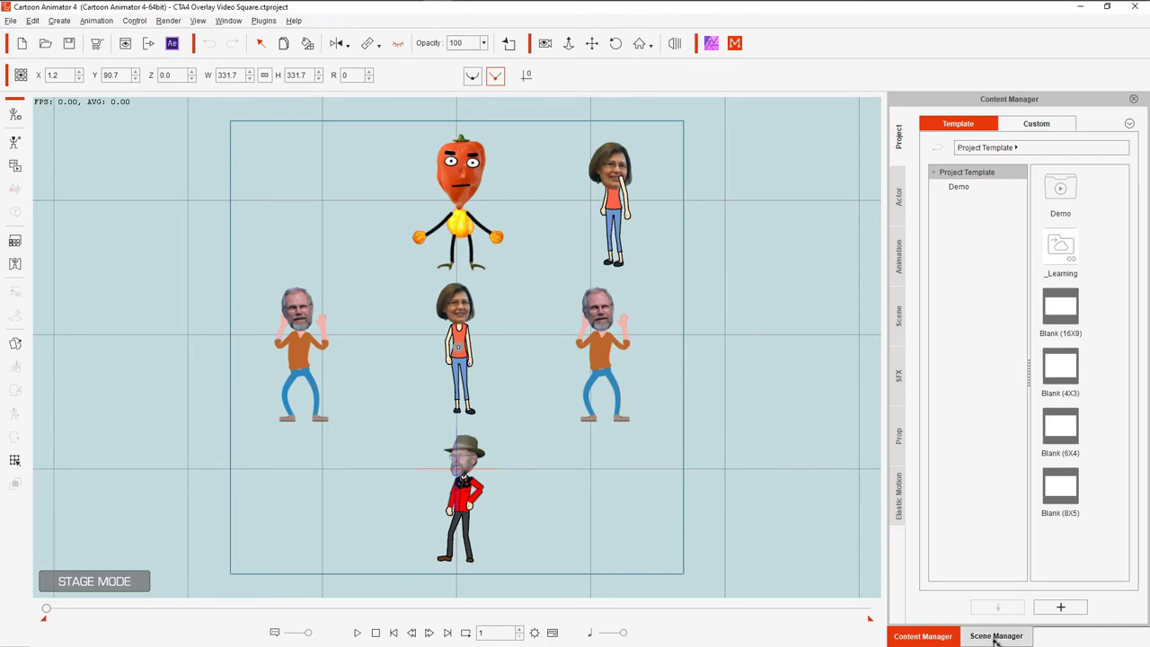
# In Scene Manager, turn off Show for the CubeTemplateA-F prop so only the characters remain
pyautogui.click(995, 636)
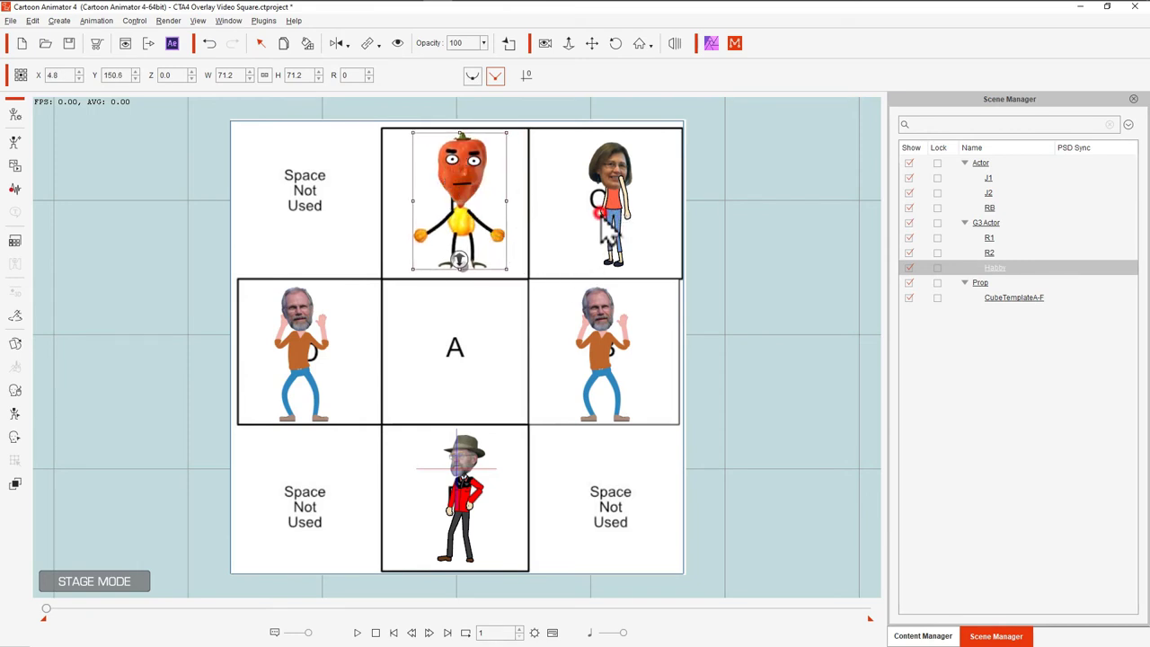
pyautogui.click(610, 201)
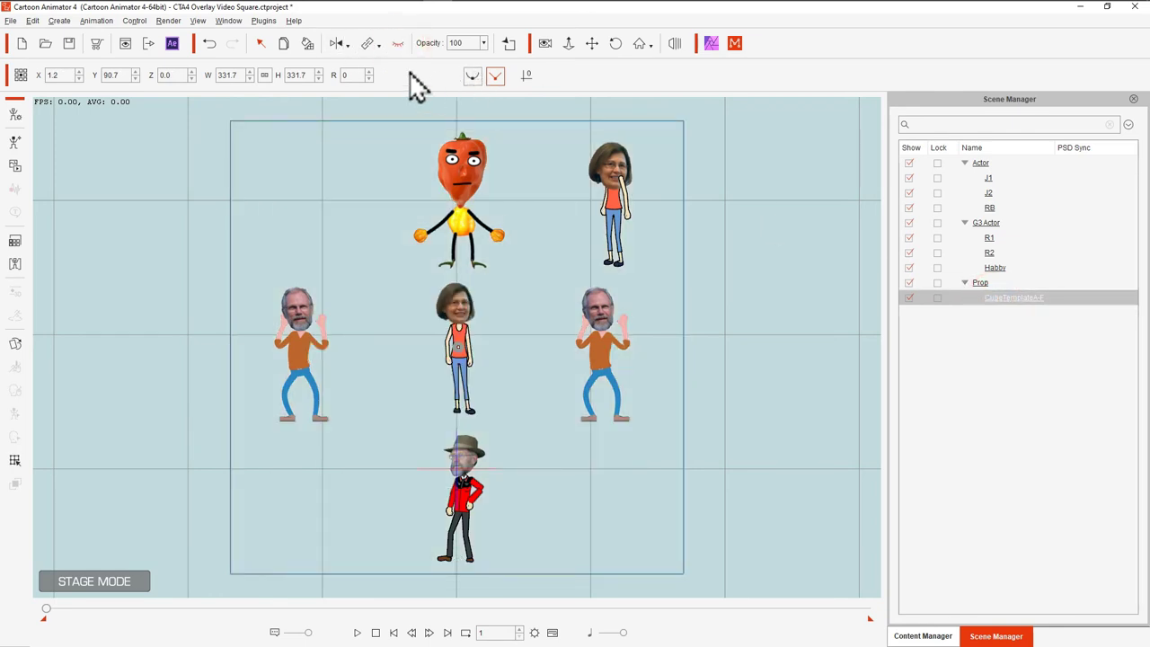
# Render the character stage as an MP4 video and preview it over the A–F template in VEGAS Pro
pyautogui.click(169, 20)
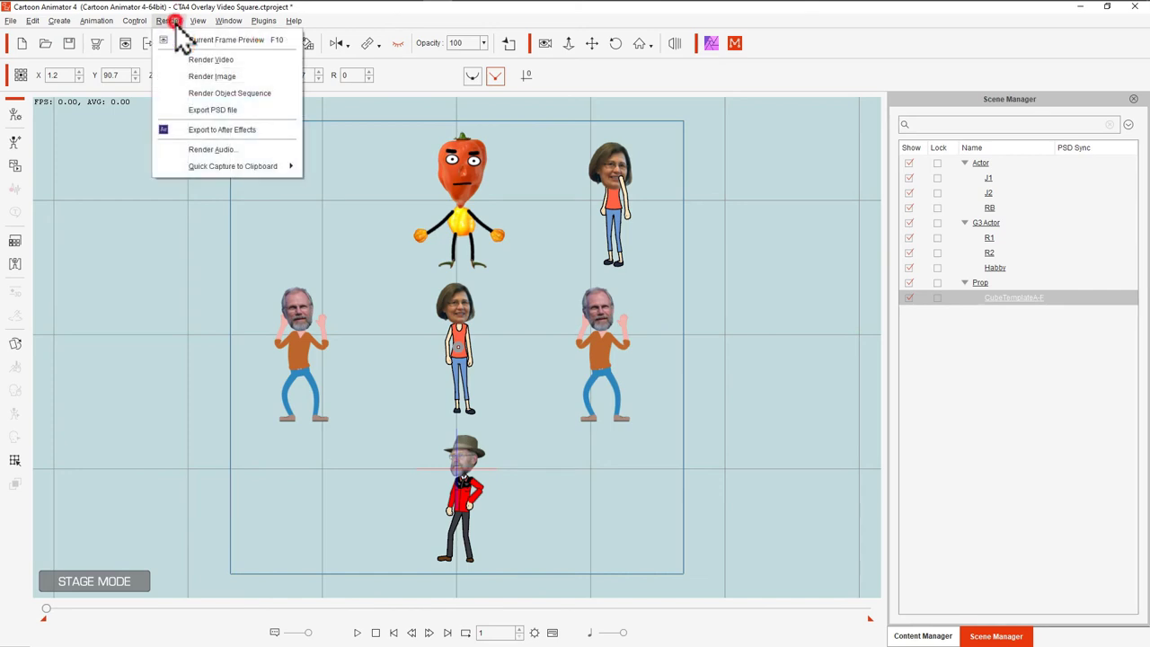
pyautogui.click(212, 76)
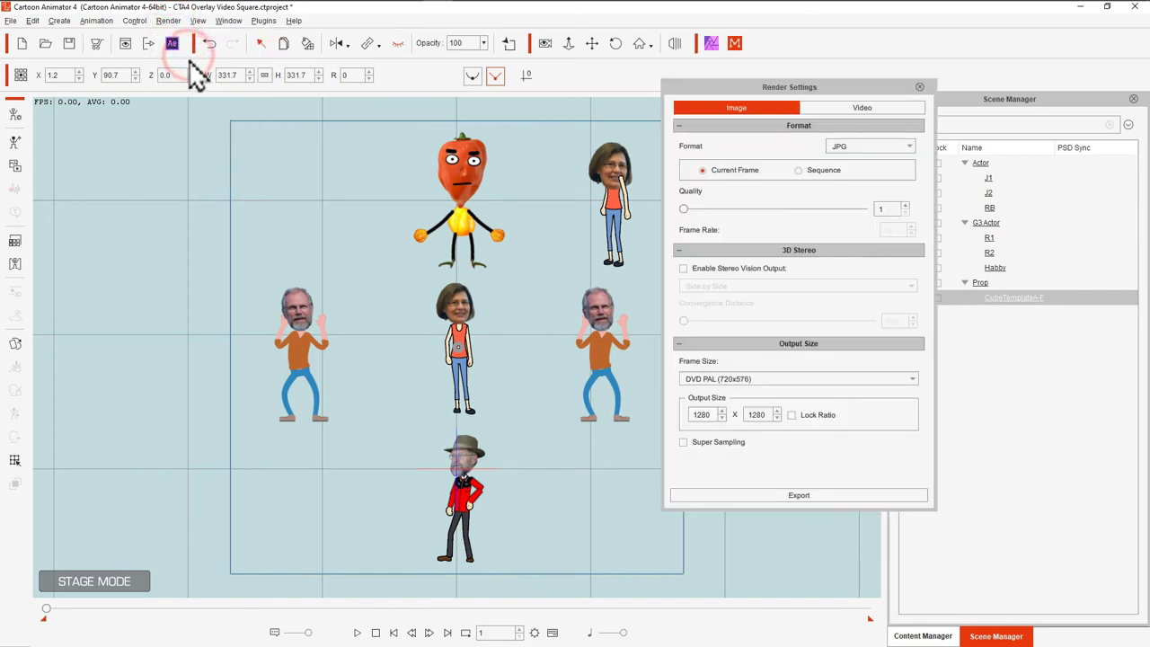
pyautogui.click(856, 108)
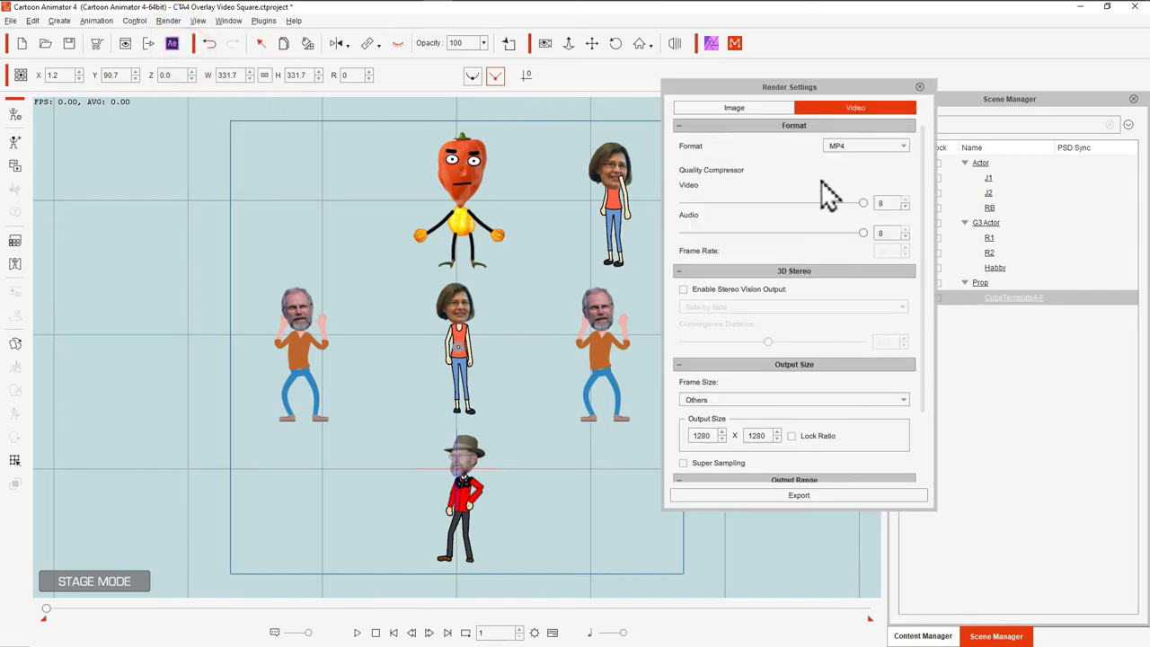
pyautogui.moveTo(743, 459)
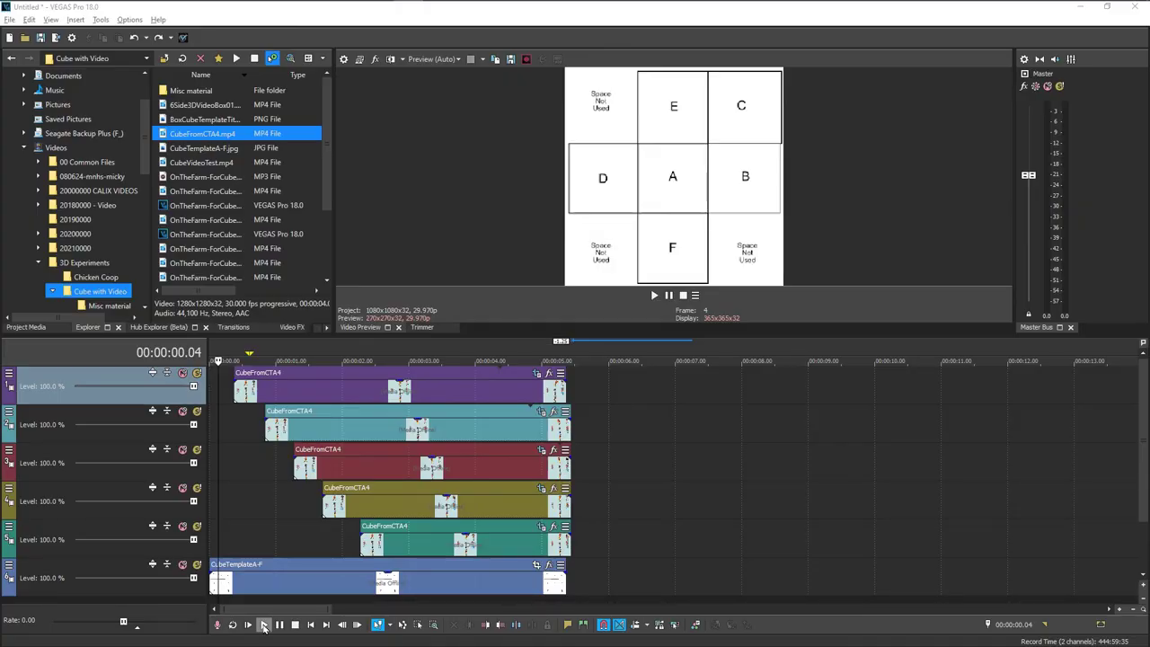
pyautogui.click(248, 625)
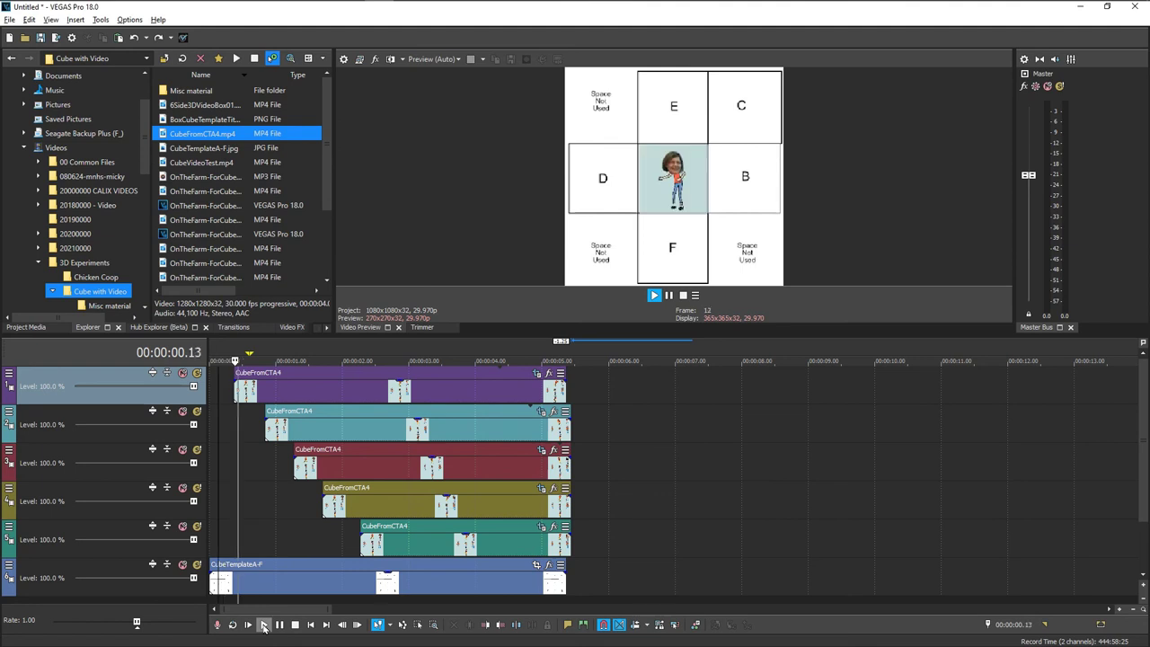